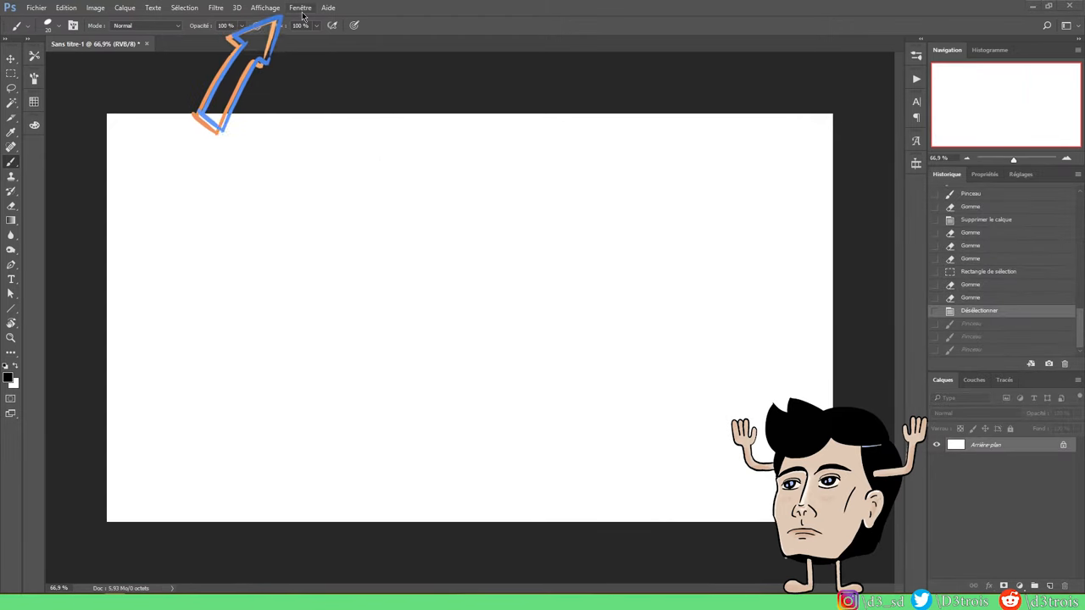
- Choose the Graphiques et web workspace from Fenêtre > Espace de travail
{"action": "left_click", "coordinate": [300, 7]}
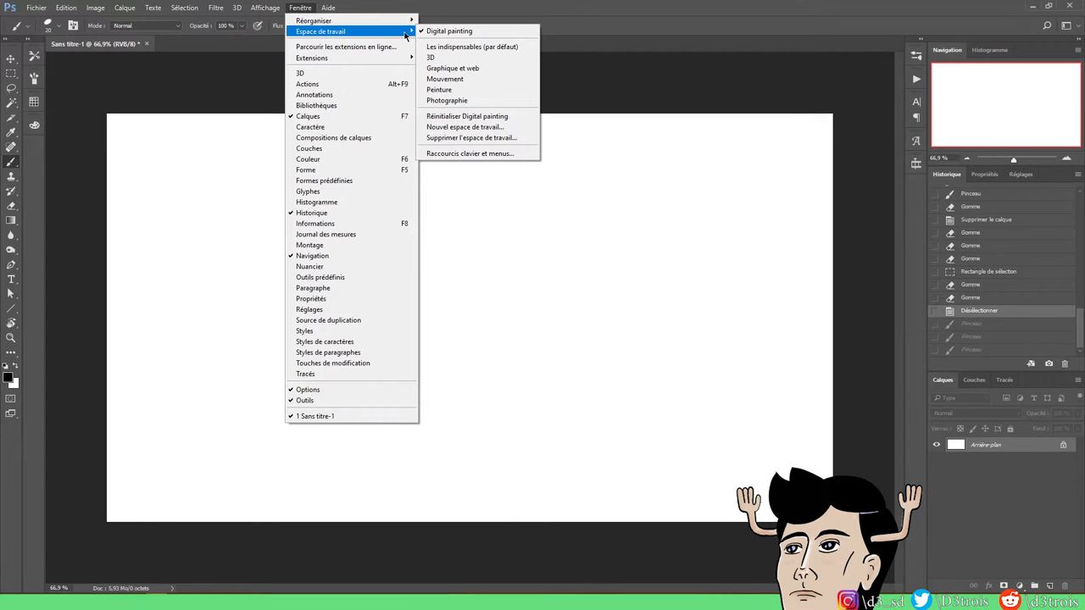
{"action": "mouse_move", "coordinate": [452, 68]}
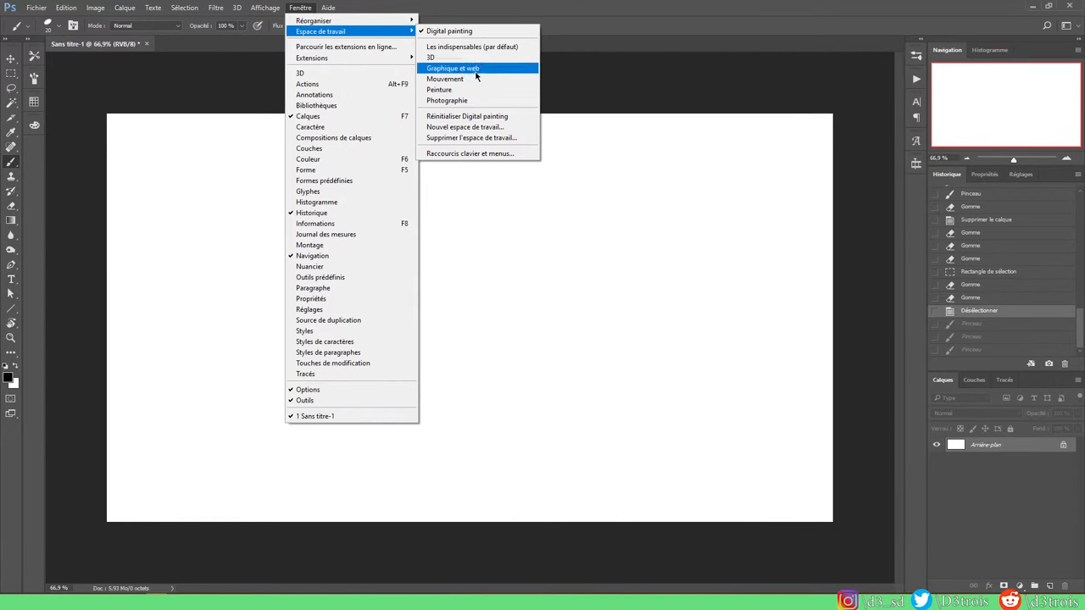
{"action": "left_click", "coordinate": [444, 79]}
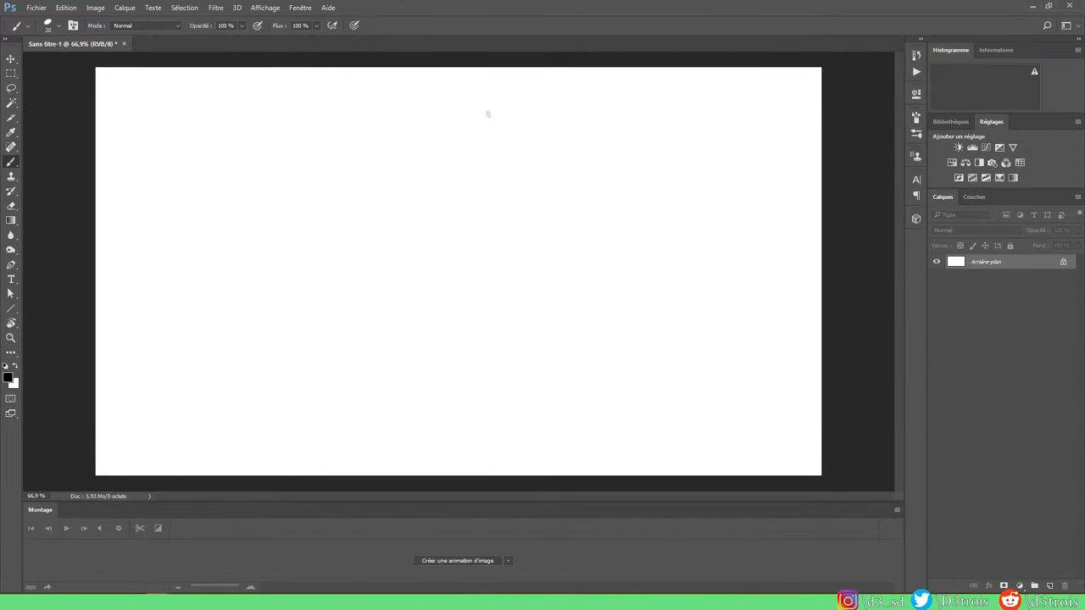
{"action": "mouse_move", "coordinate": [546, 516]}
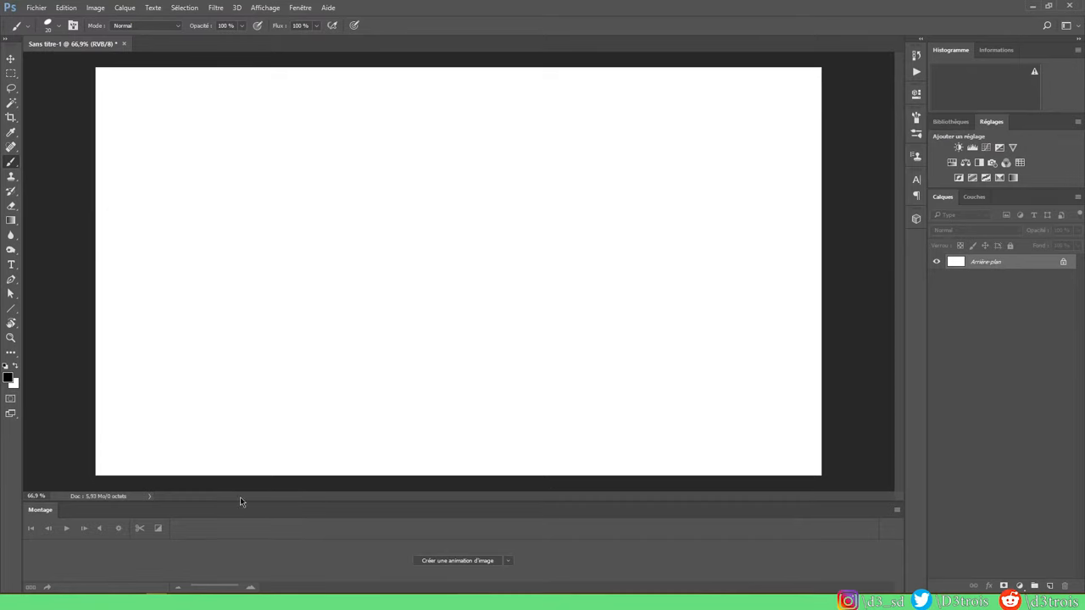
{"action": "mouse_move", "coordinate": [584, 541]}
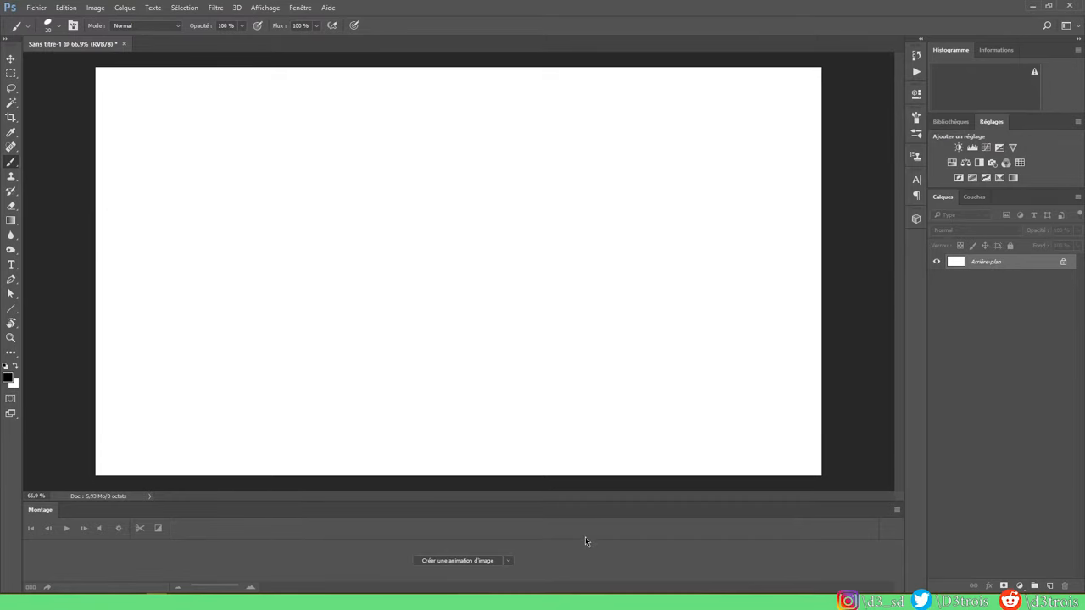
- Create a frame-by-frame image animation in the Montage panel from the blank canvas
{"action": "left_click", "coordinate": [507, 560]}
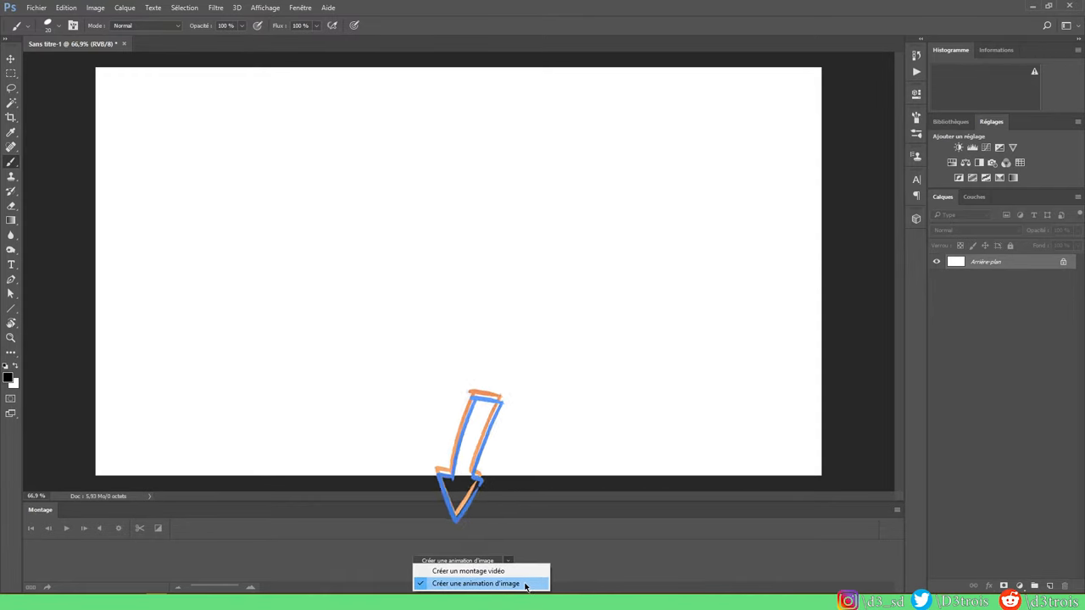
{"action": "left_click", "coordinate": [475, 583]}
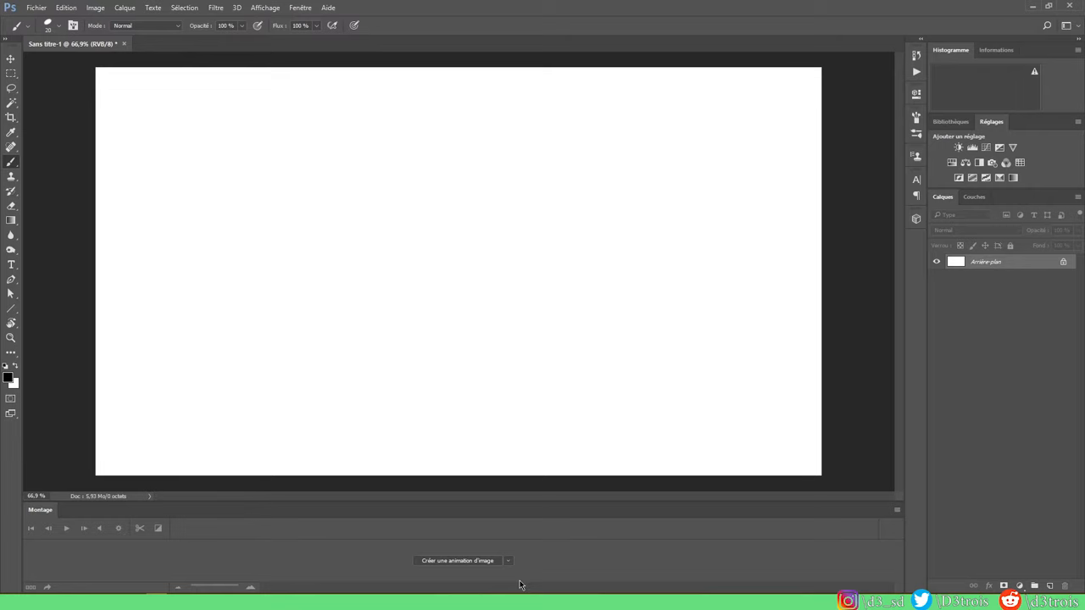
{"action": "mouse_move", "coordinate": [495, 583]}
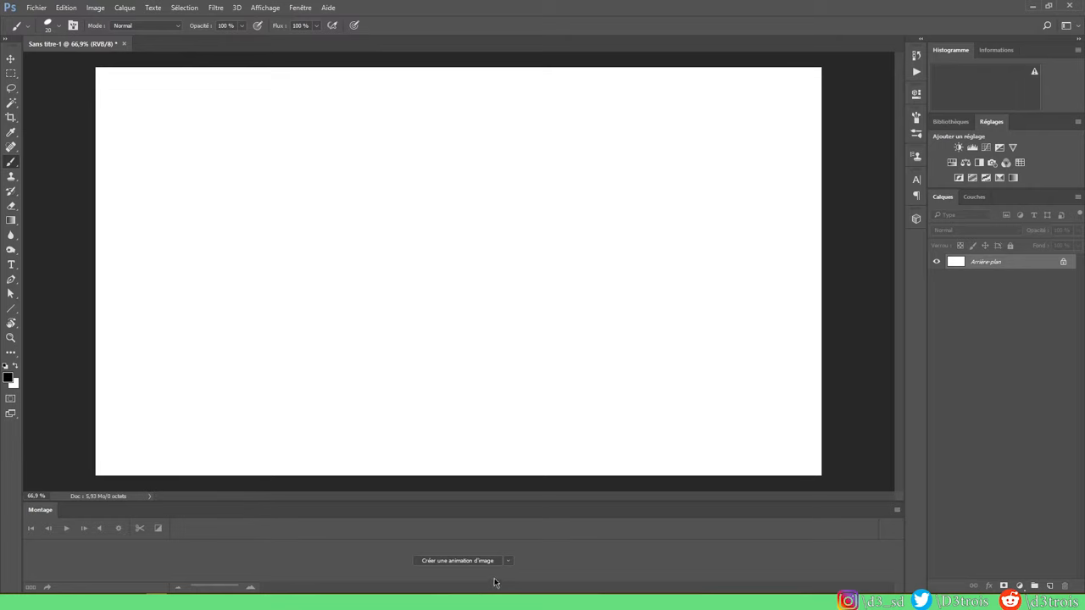
{"action": "left_click", "coordinate": [457, 560]}
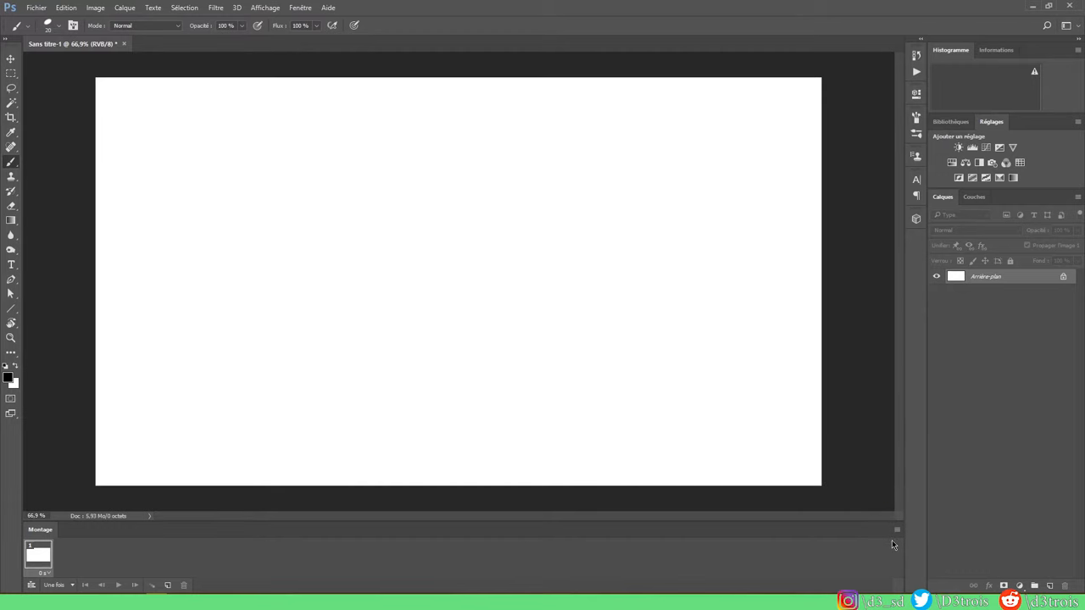
- Give the first timeline frame a delay of 0,1 seconde
{"action": "left_click", "coordinate": [897, 529]}
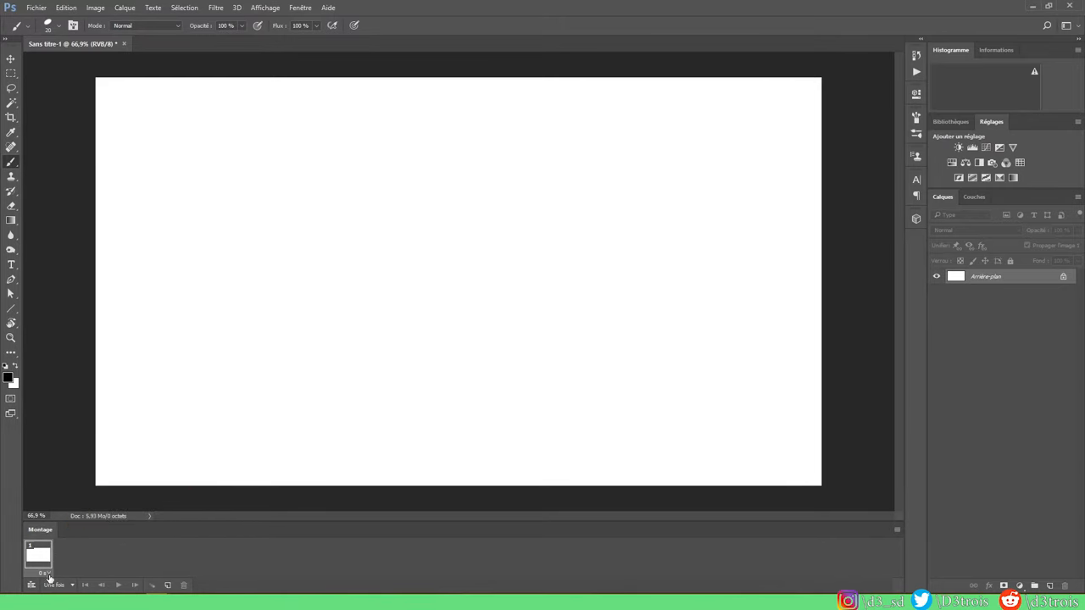
{"action": "left_click", "coordinate": [44, 573]}
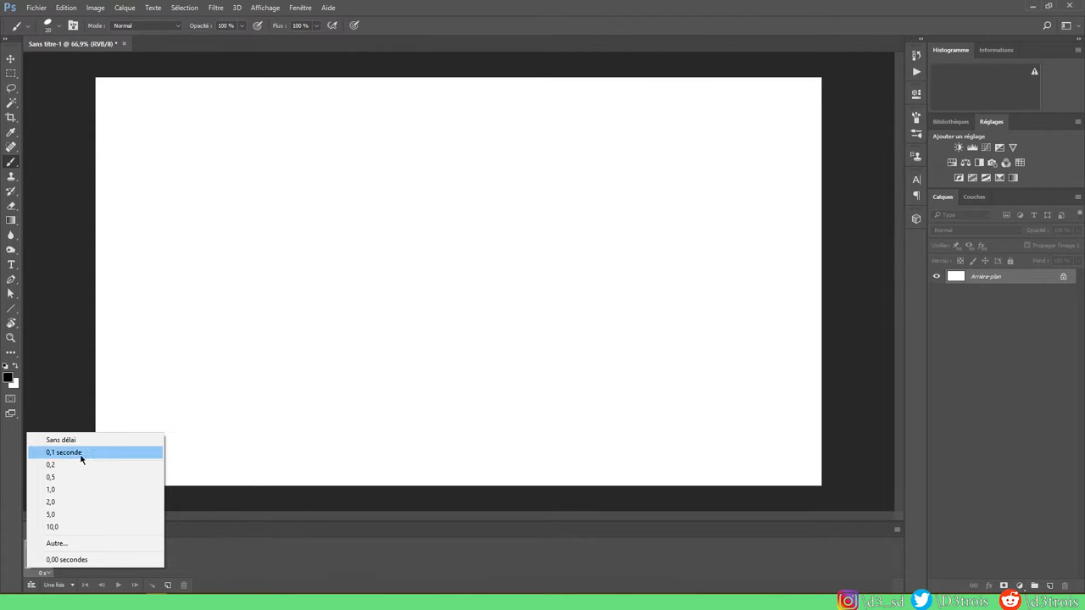
{"action": "left_click", "coordinate": [65, 451]}
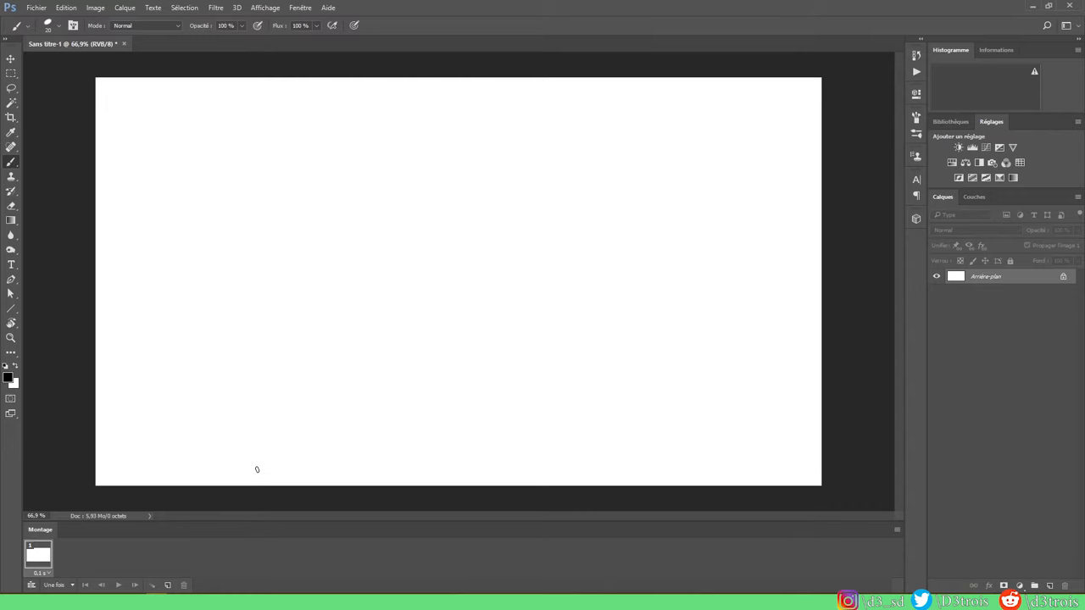
{"action": "mouse_move", "coordinate": [305, 390]}
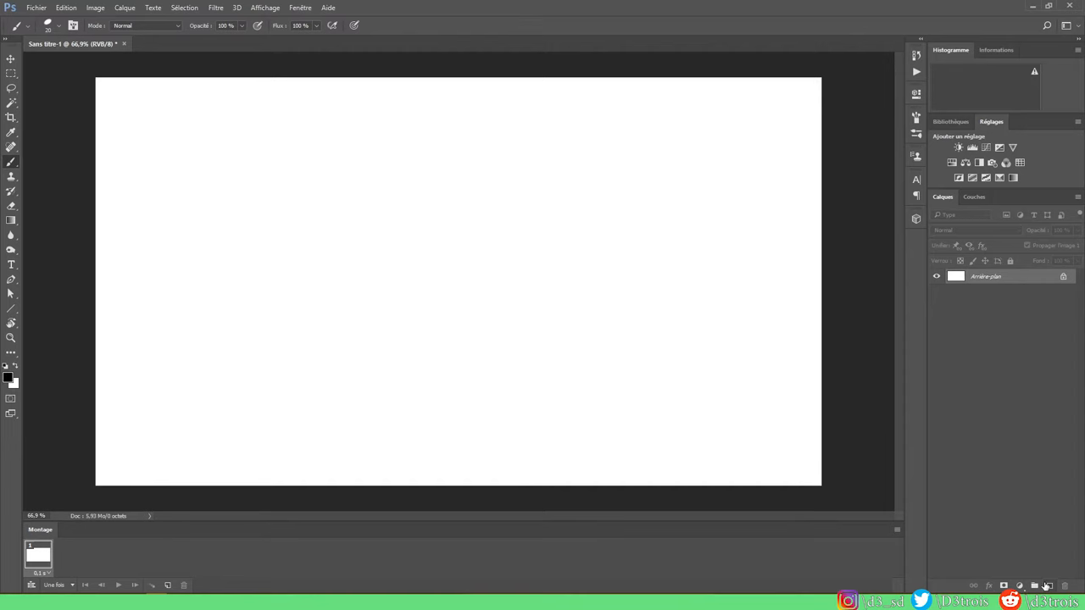
- Add a new empty layer and brush-draw the letters D3 on the canvas
{"action": "left_click", "coordinate": [1046, 585]}
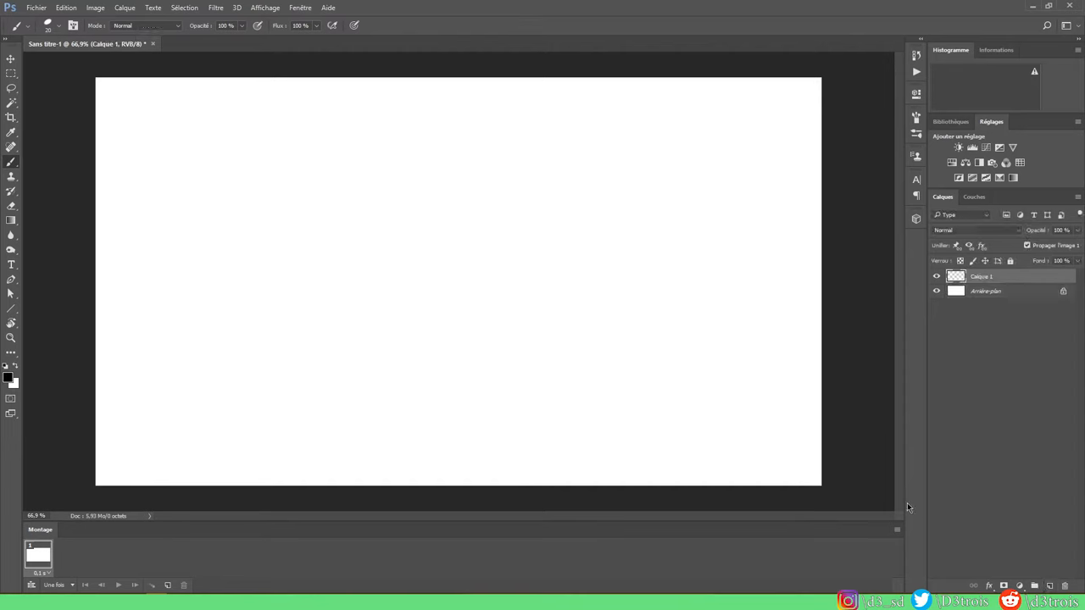
{"action": "mouse_move", "coordinate": [390, 275]}
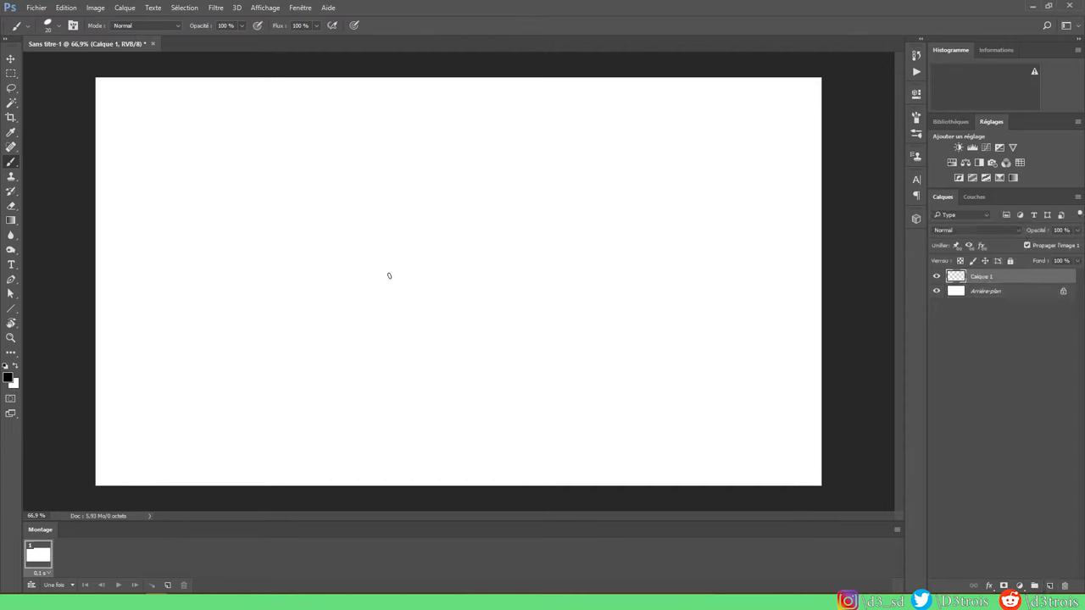
{"action": "left_click_drag", "start_coordinate": [356, 244], "coordinate": [366, 342]}
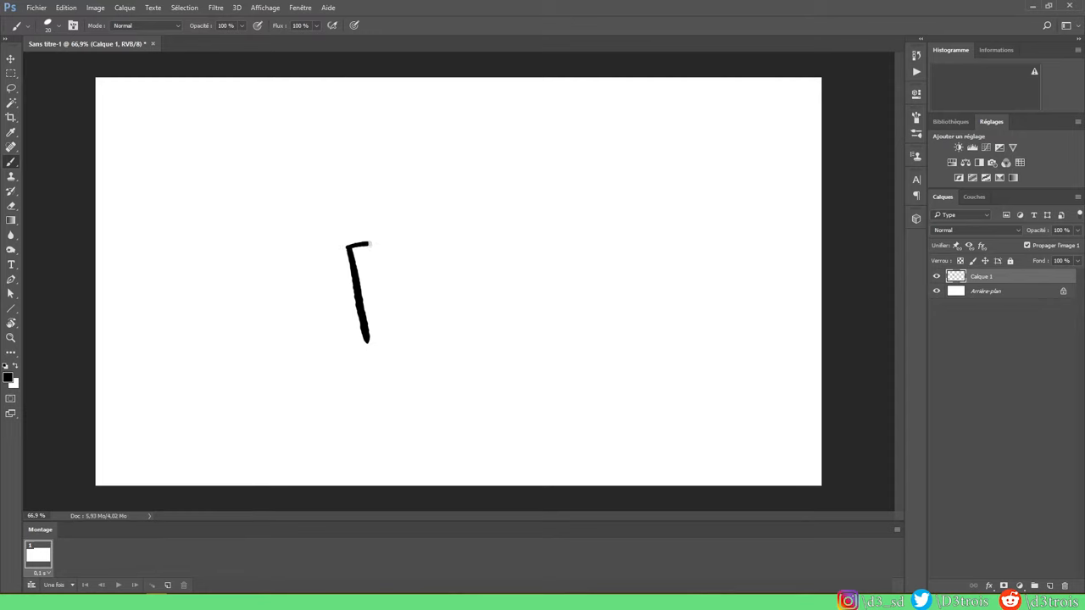
{"action": "left_click_drag", "start_coordinate": [370, 246], "coordinate": [363, 342]}
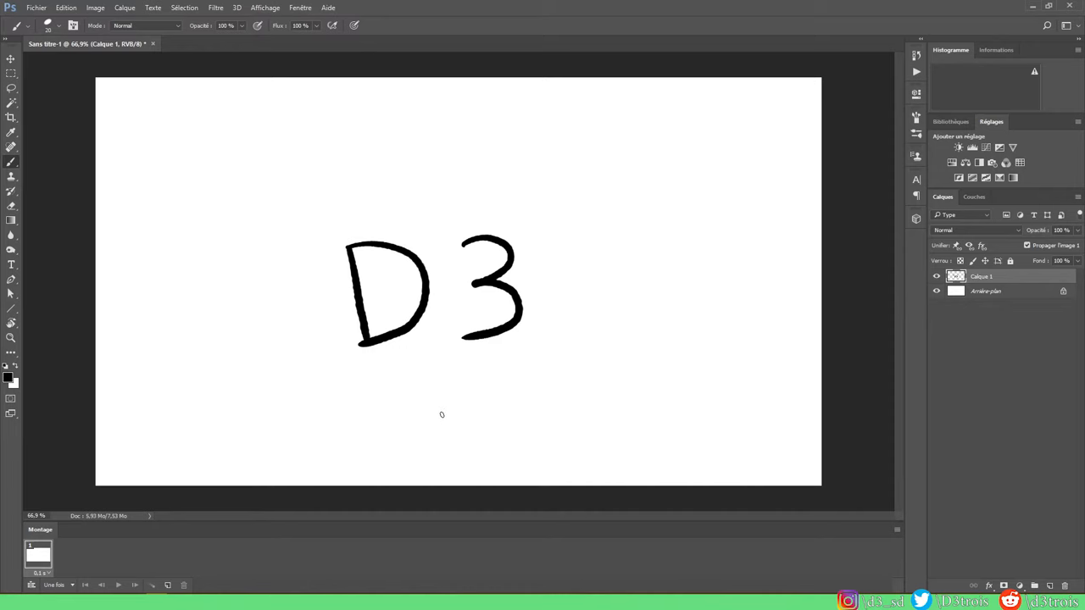
{"action": "mouse_move", "coordinate": [444, 409]}
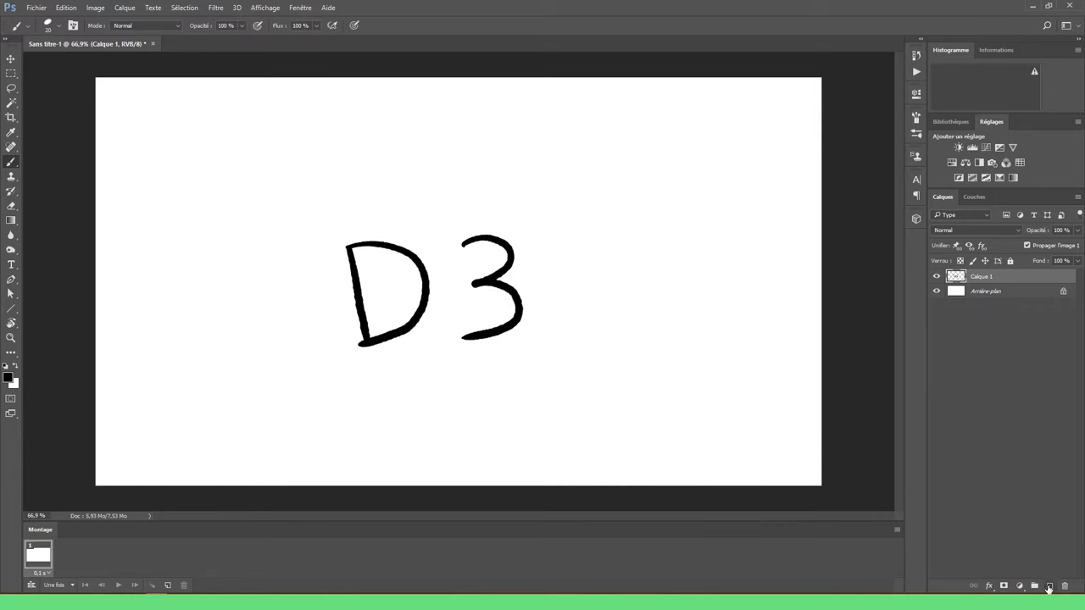
- Group Calque 1 with Ctrl+G and duplicate the group via the New Layer icon
{"action": "left_click", "coordinate": [1049, 587]}
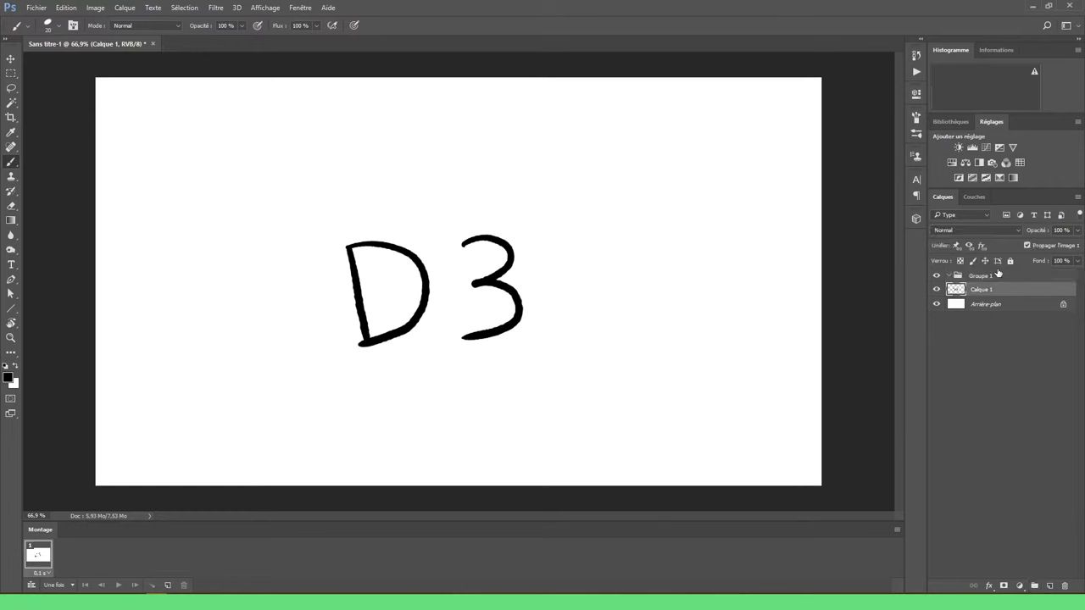
{"action": "mouse_move", "coordinate": [1008, 291]}
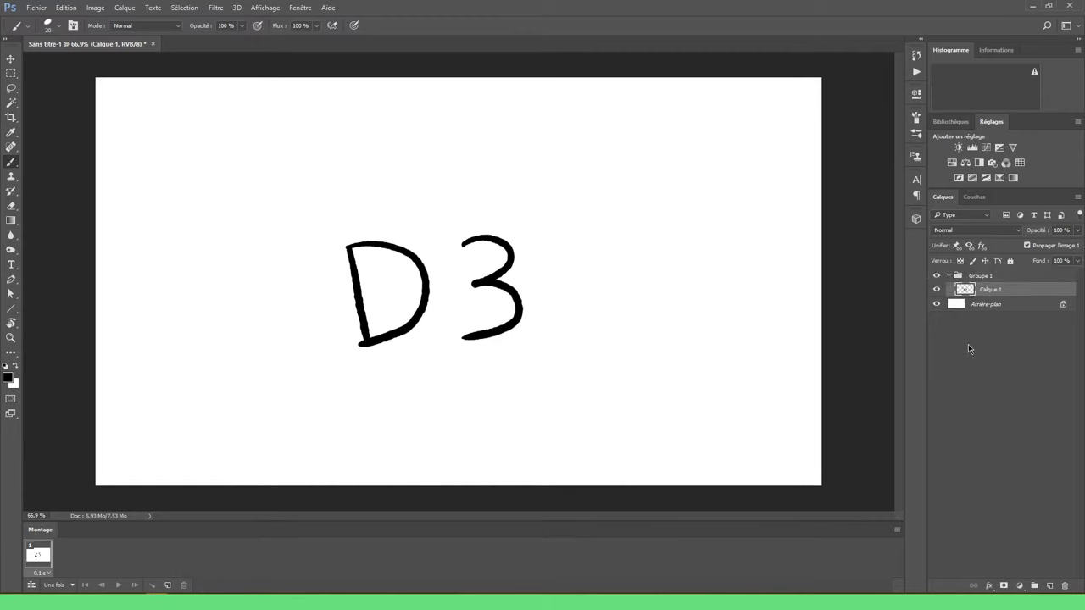
{"action": "mouse_move", "coordinate": [786, 331]}
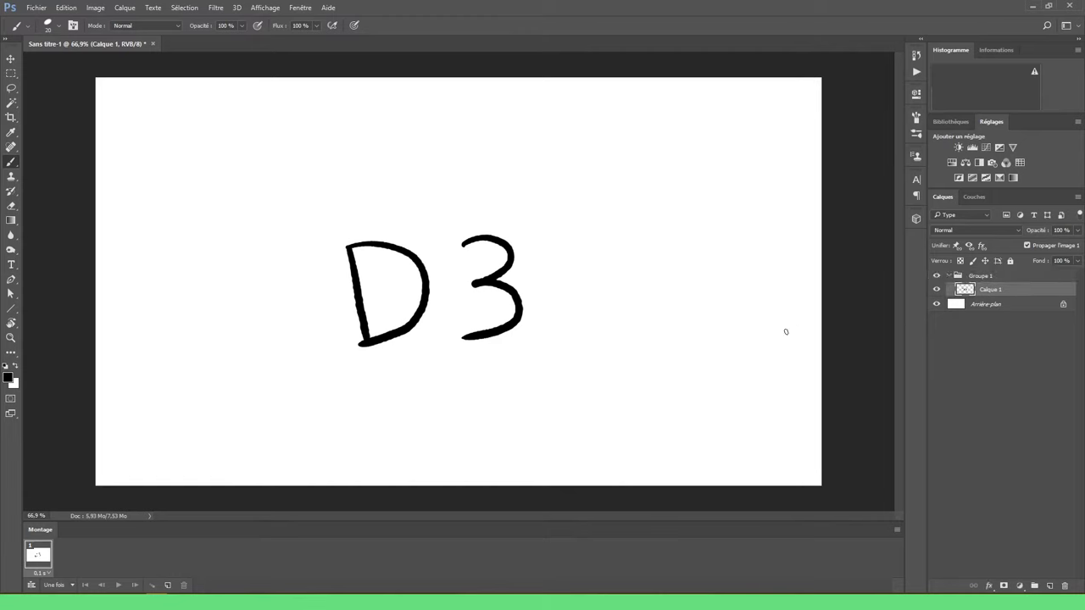
{"action": "mouse_move", "coordinate": [571, 349]}
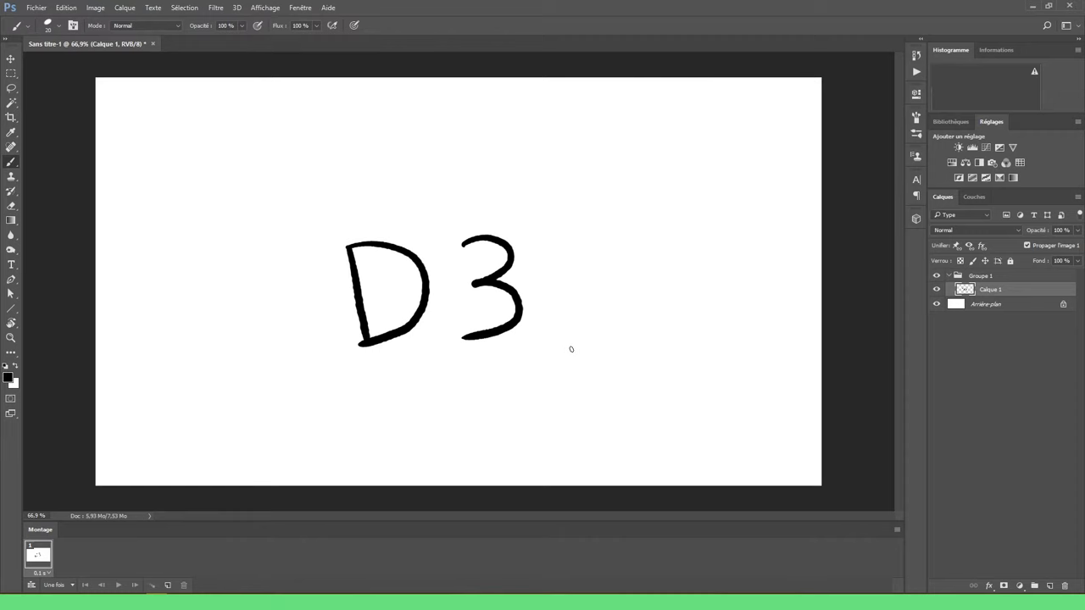
{"action": "left_click", "coordinate": [980, 275]}
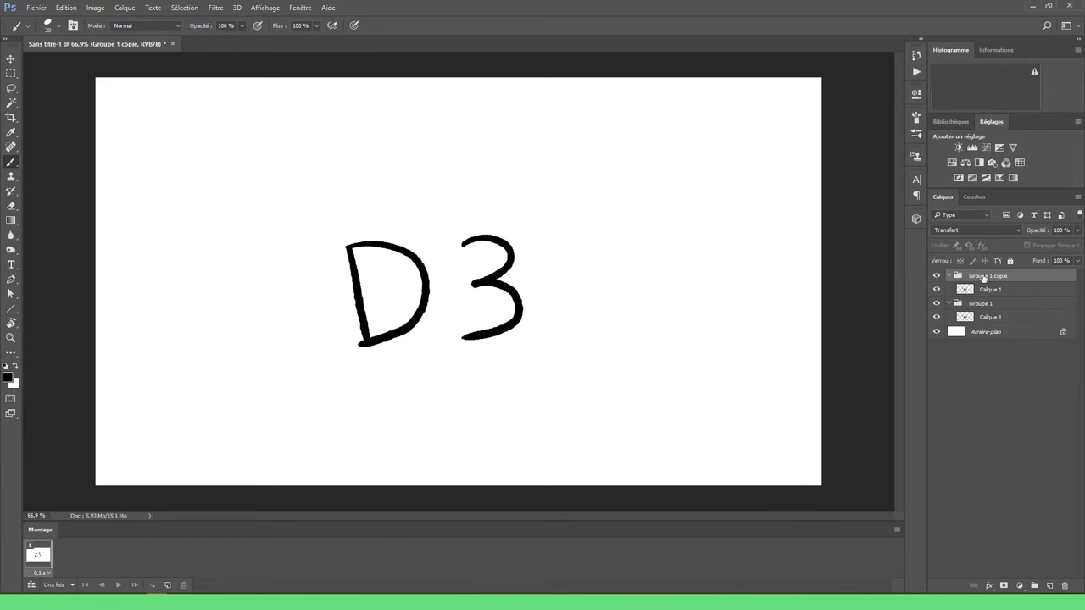
{"action": "mouse_move", "coordinate": [982, 327]}
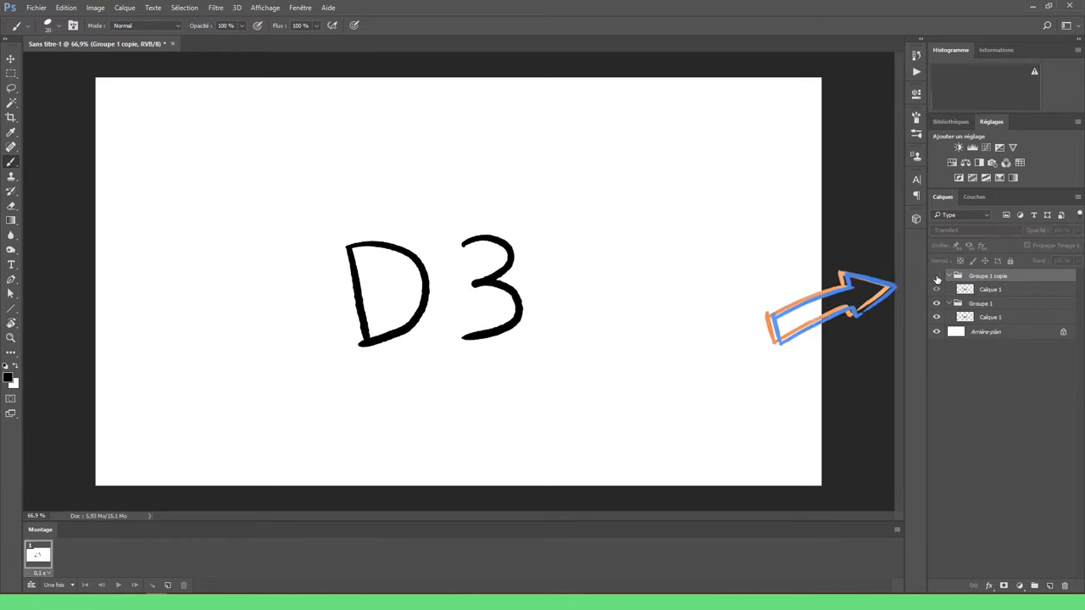
- Toggle the groups' visibility and duplicate the selected frame into a second frame
{"action": "left_click", "coordinate": [935, 275]}
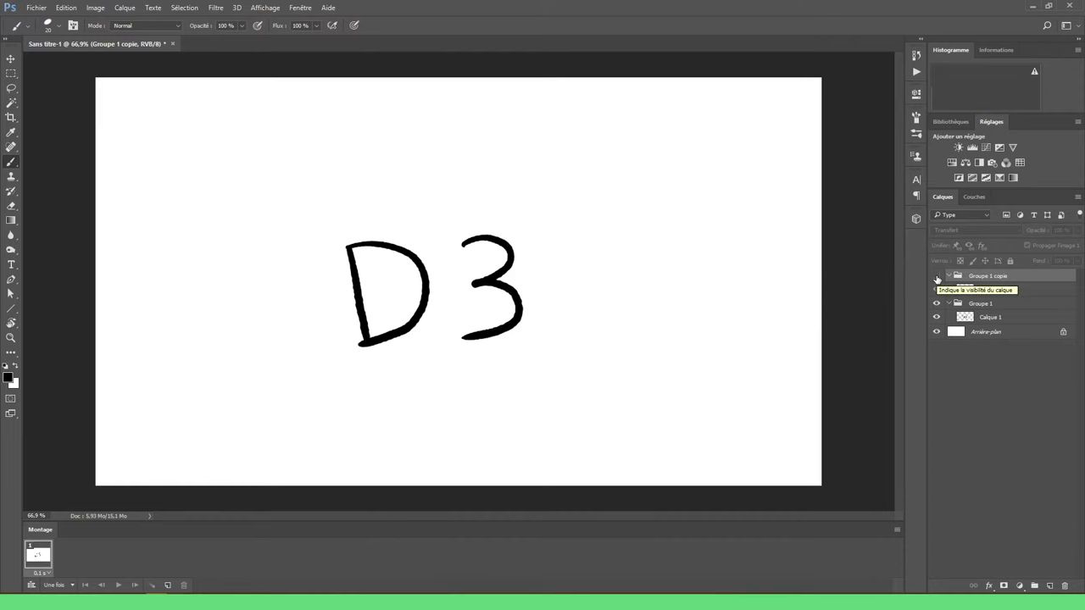
{"action": "left_click", "coordinate": [949, 275]}
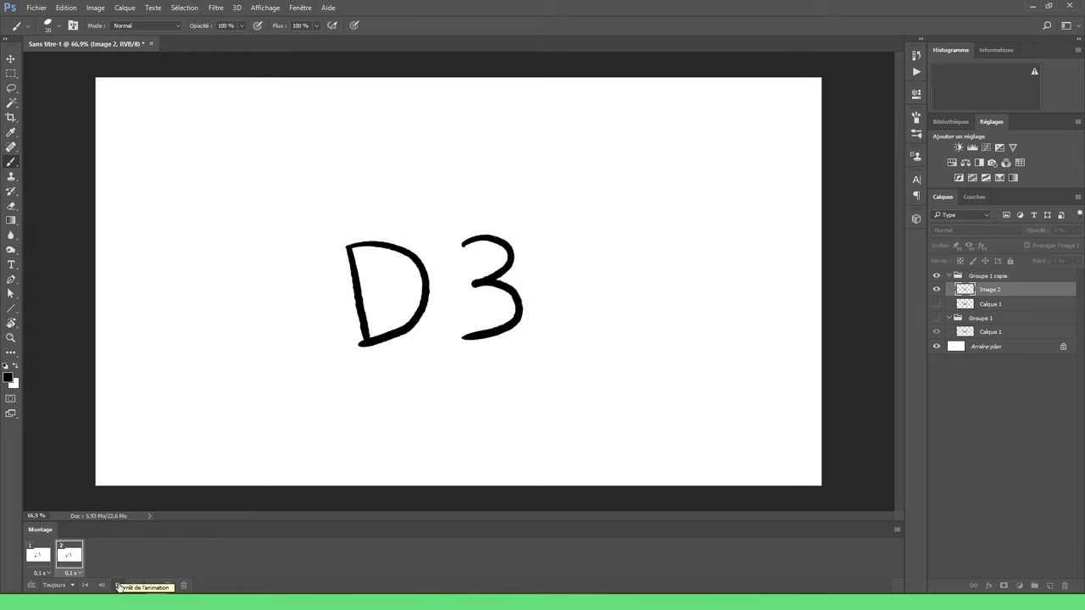
{"action": "left_click", "coordinate": [117, 587]}
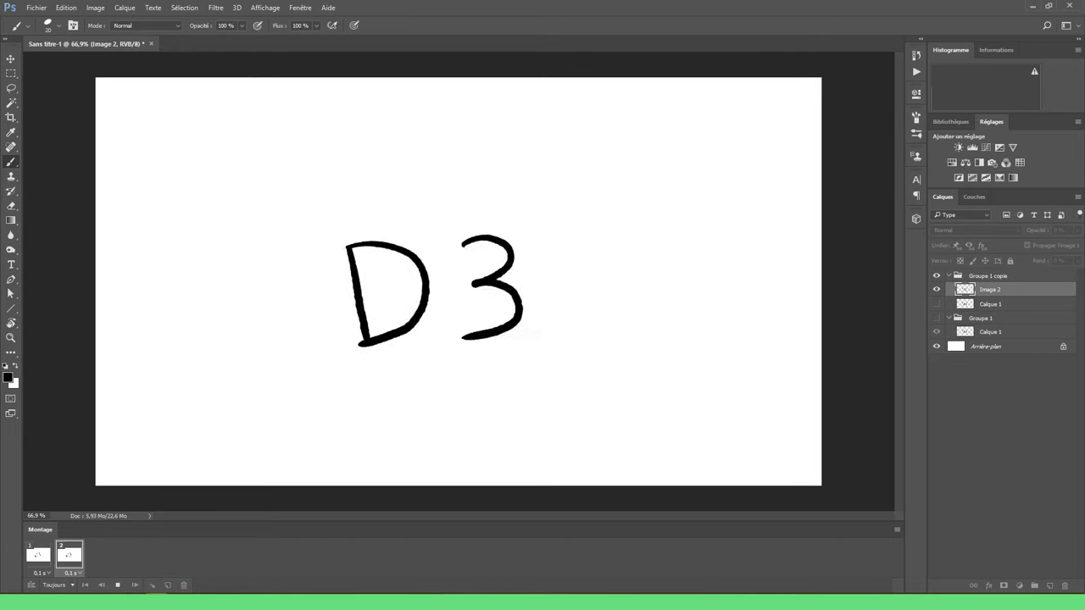
- Switch to the HoG.psd document holding the completed box-shape animation
{"action": "left_click", "coordinate": [117, 585]}
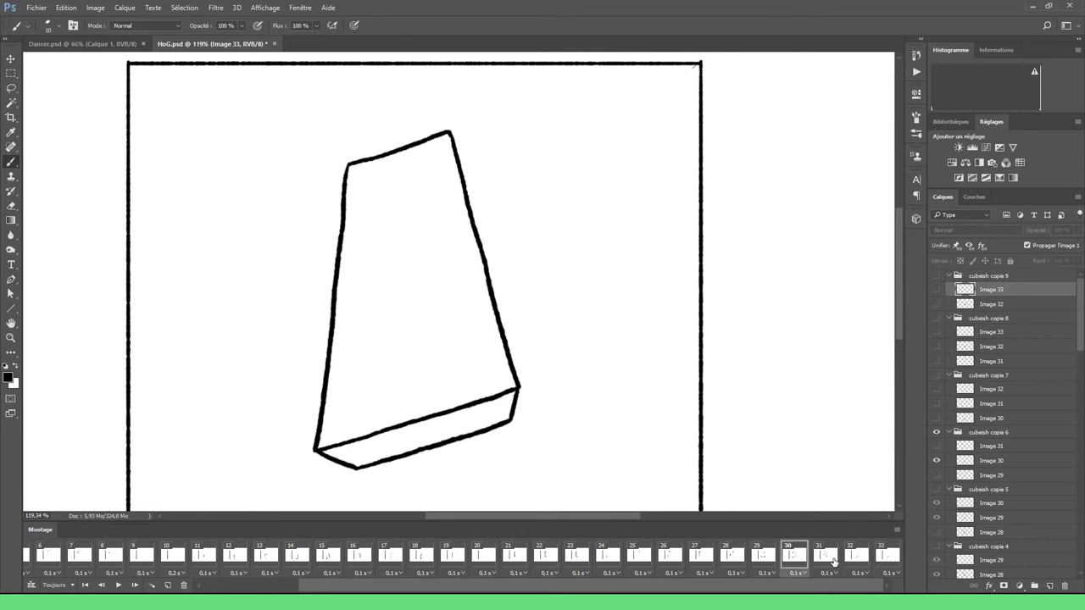
- Display later timeline frames where the shape has become a small triangle
{"action": "left_click", "coordinate": [887, 554]}
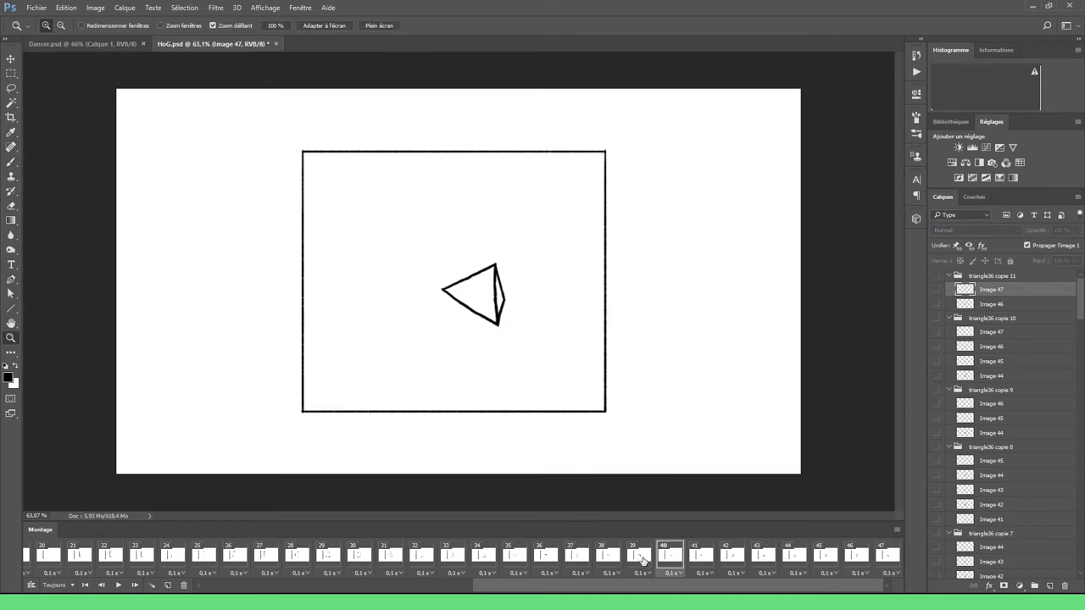
{"action": "left_click", "coordinate": [761, 556]}
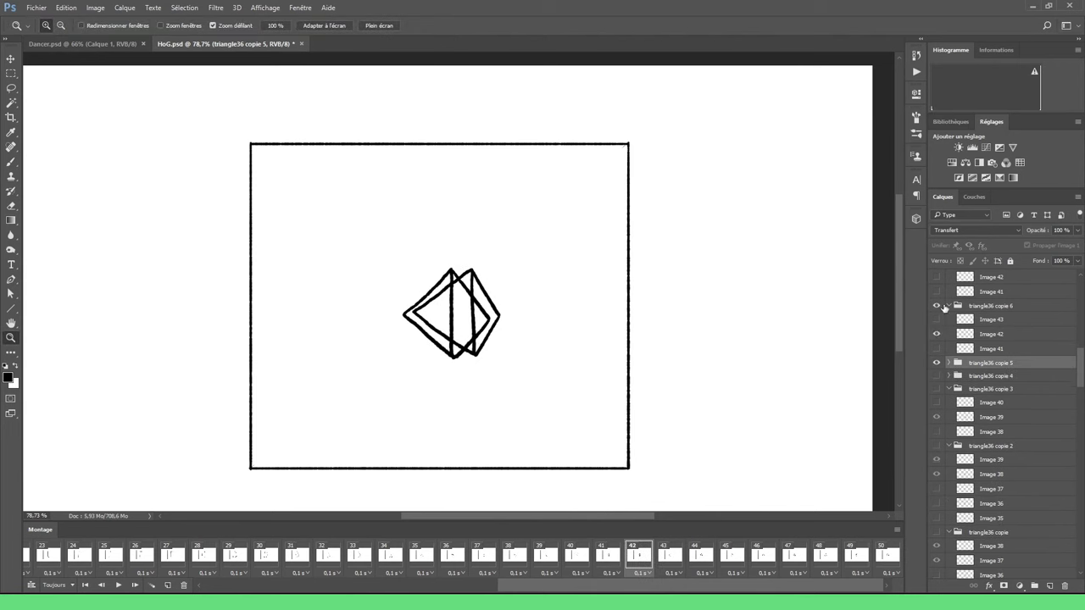
- Make another triangle group visible so two outlines overlap on canvas
{"action": "left_click", "coordinate": [730, 556]}
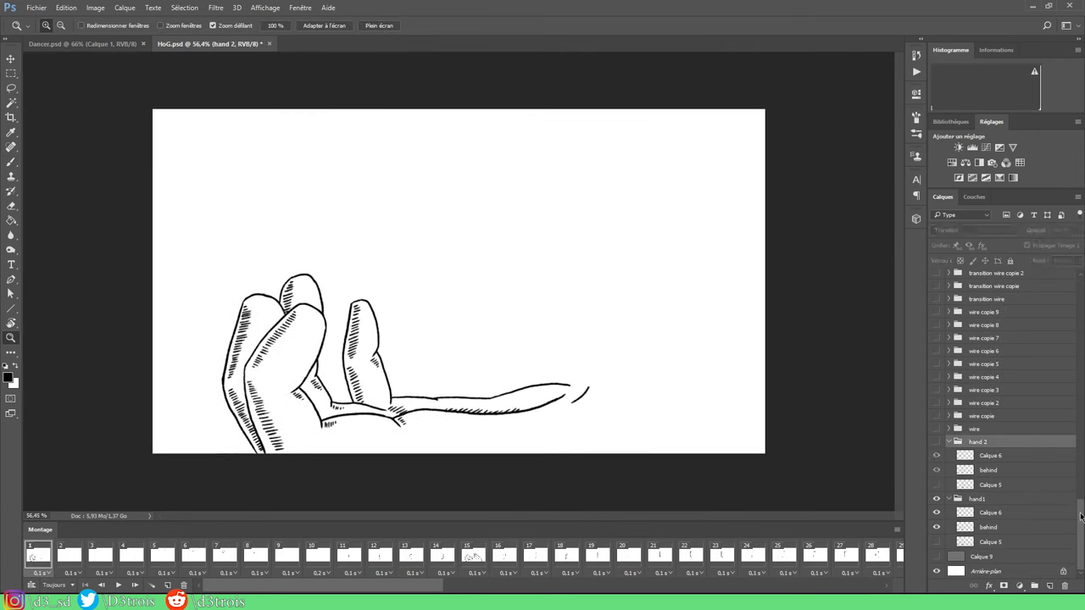
- Display the timeline frame showing the tall upright hand-drawn rectangle
{"action": "left_click", "coordinate": [410, 556]}
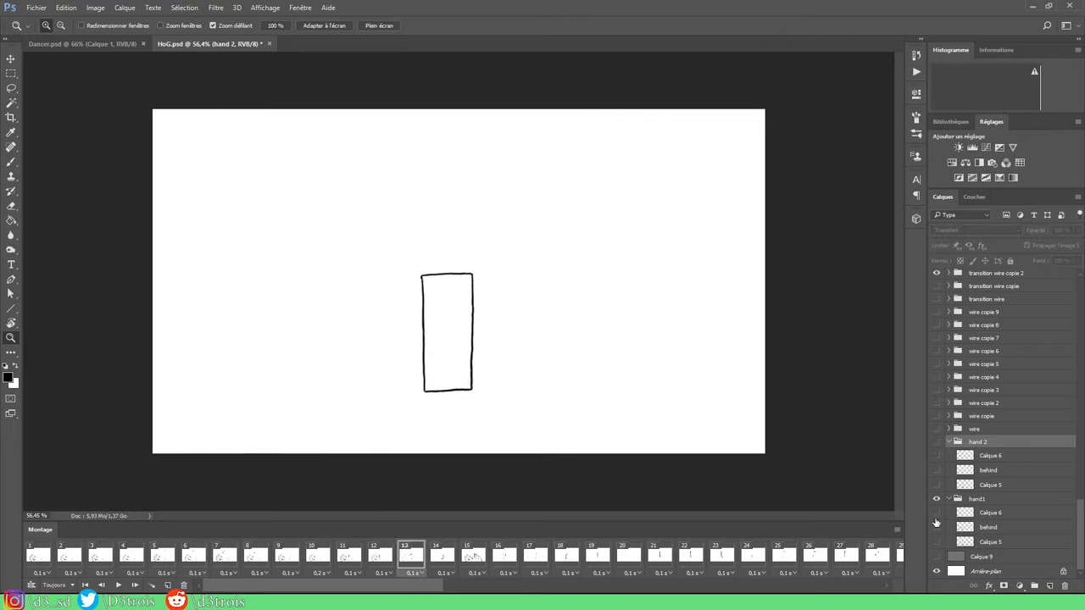